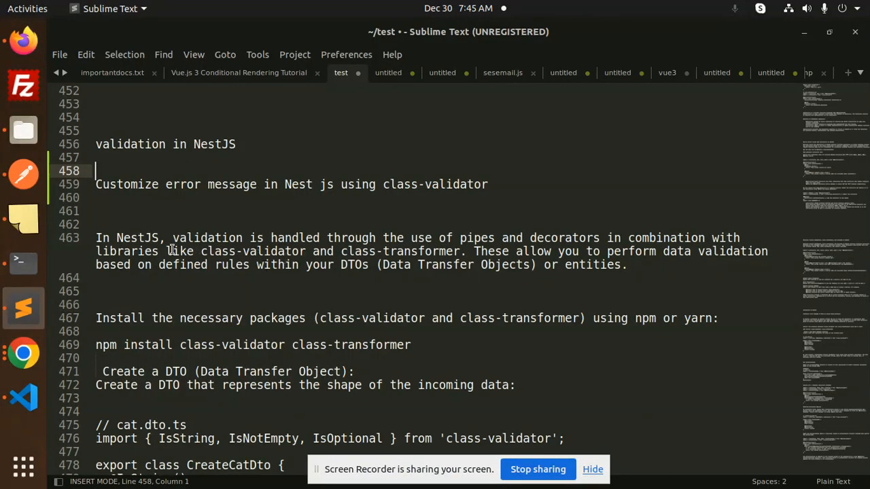
mouse_move(264, 189)
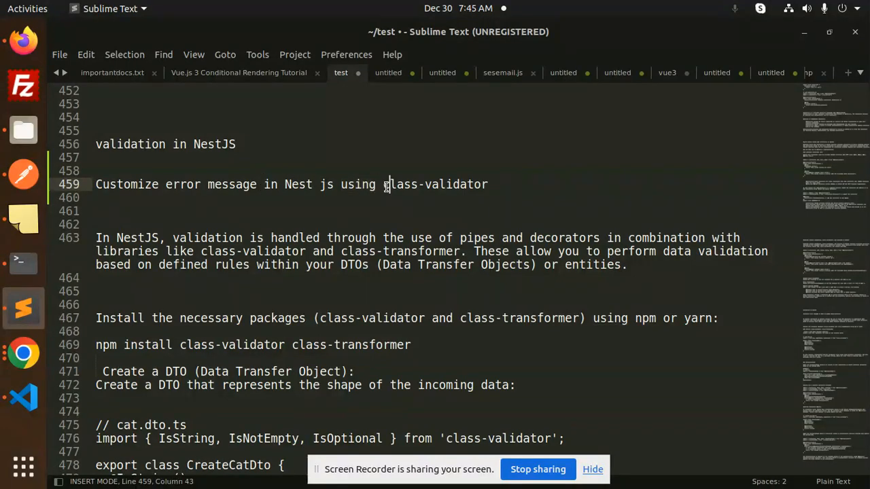
Step: Review cat.dto.ts custom name and color messages, then the controller's ValidationPipe POST handler
left_click(404, 197)
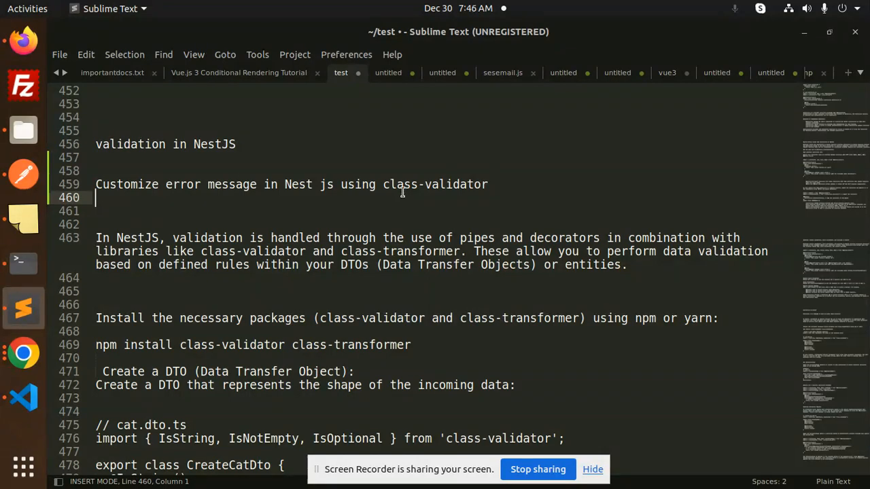
left_click(131, 144)
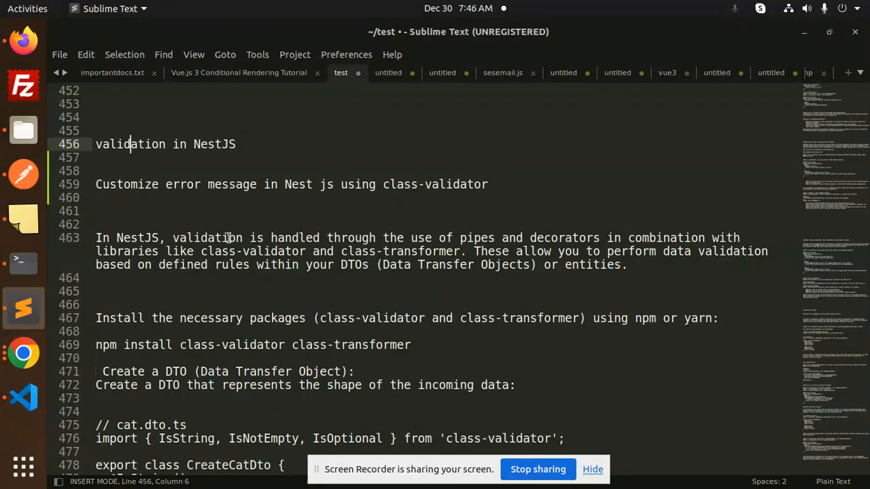
left_click(338, 345)
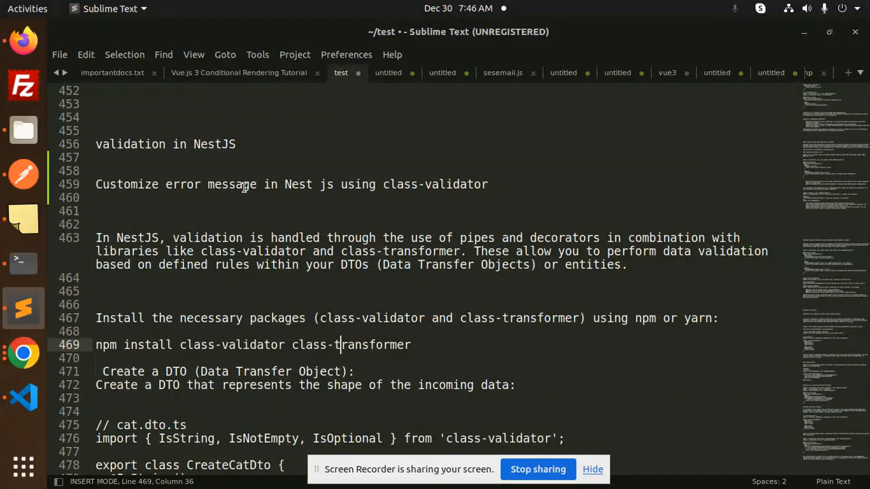
mouse_move(389, 155)
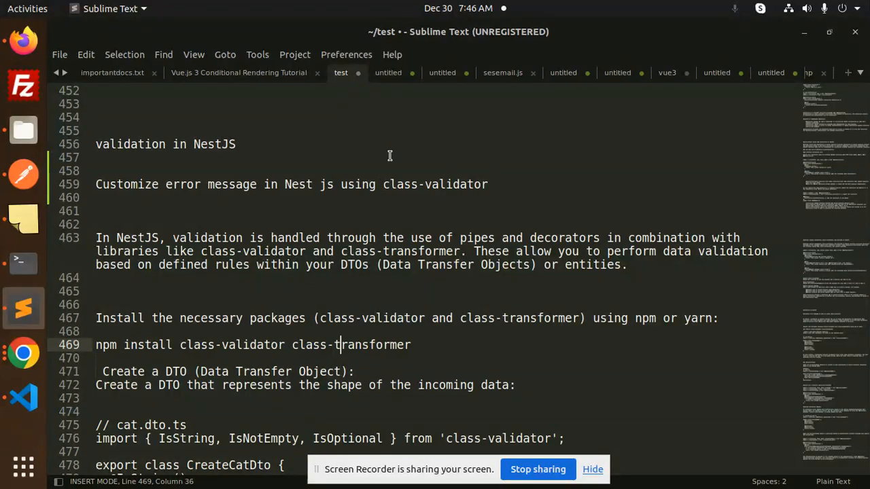
mouse_move(24, 398)
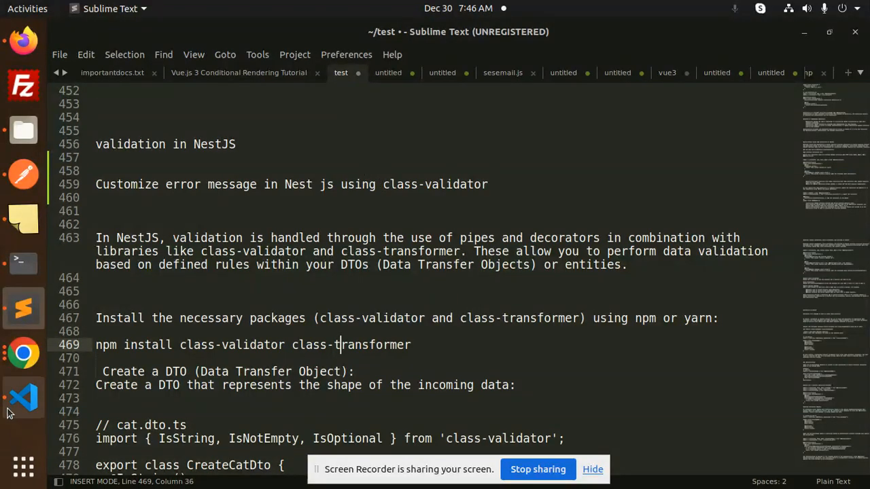
left_click(23, 397)
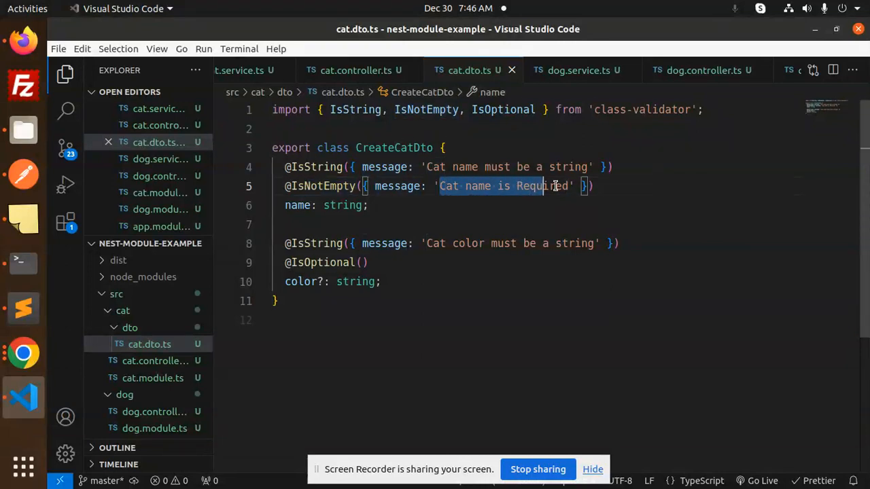
left_click(481, 243)
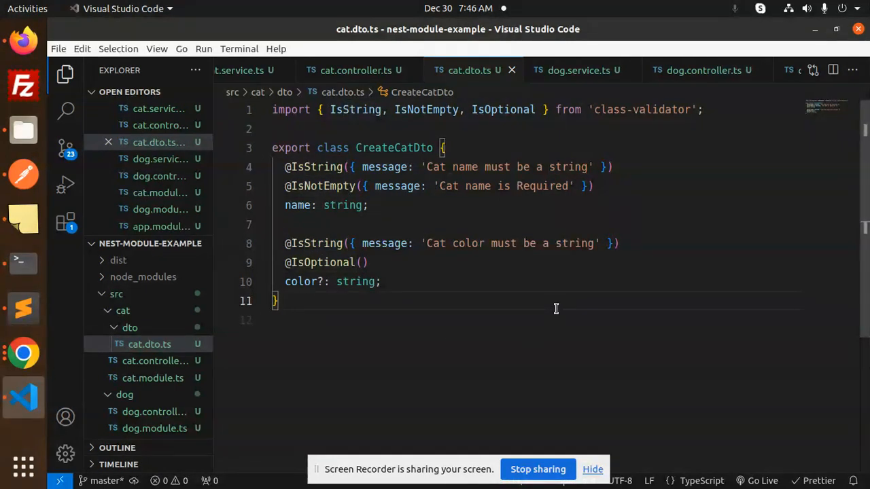
mouse_move(573, 131)
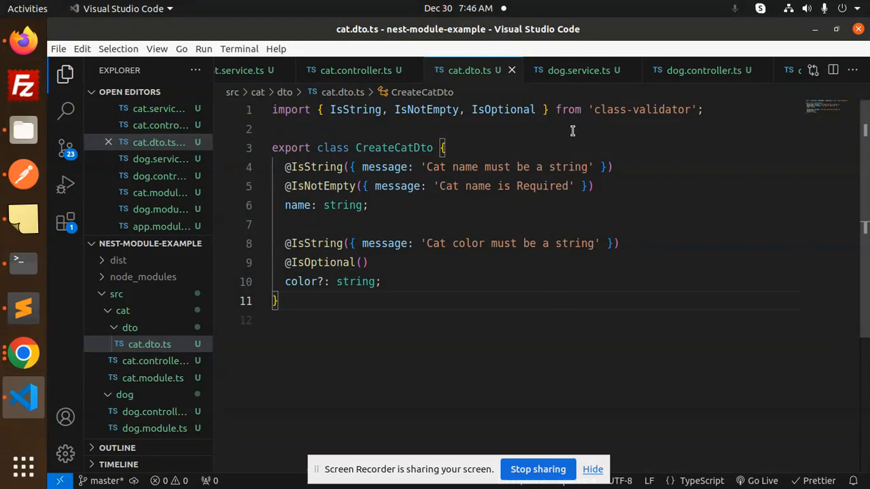
left_click(355, 70)
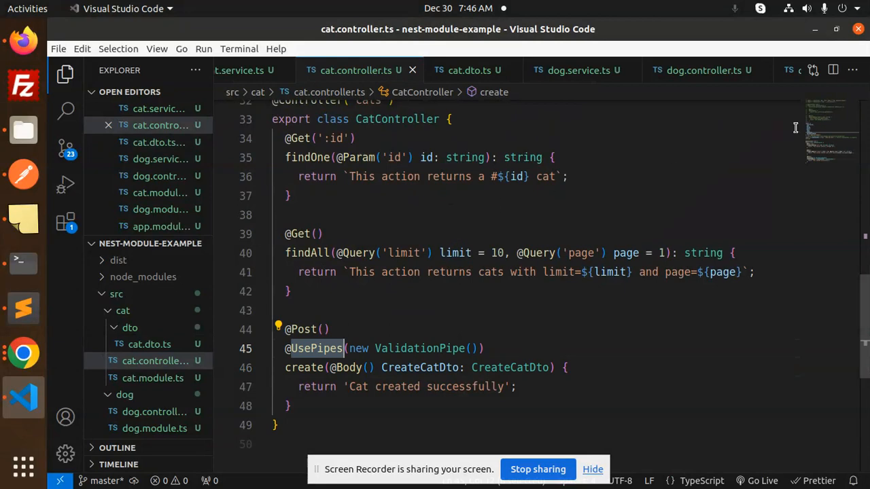
scroll("up", 3)
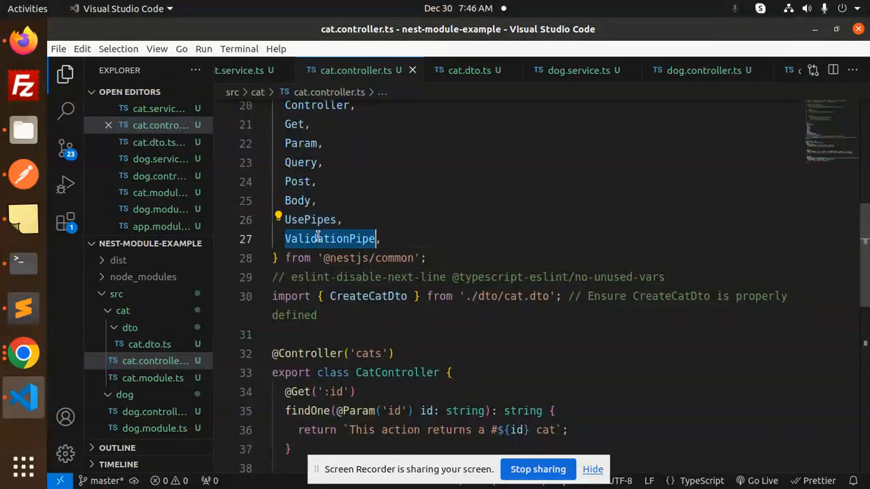
double_click(367, 295)
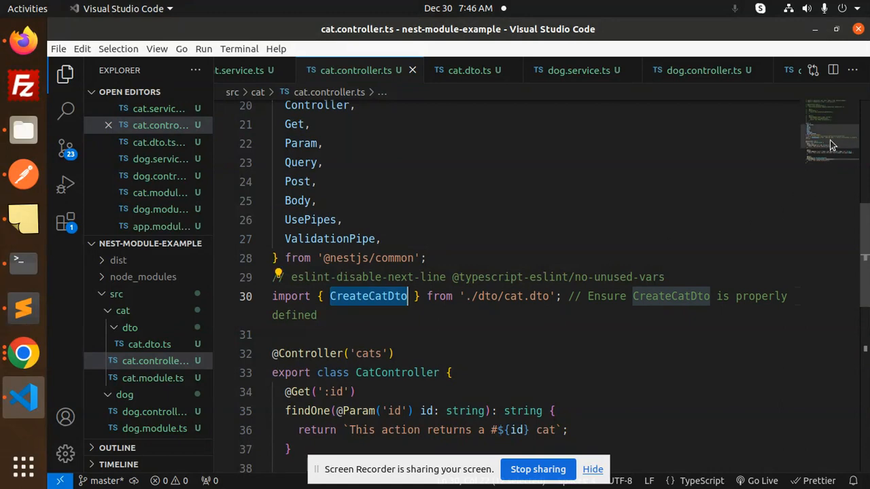
scroll("down", 3)
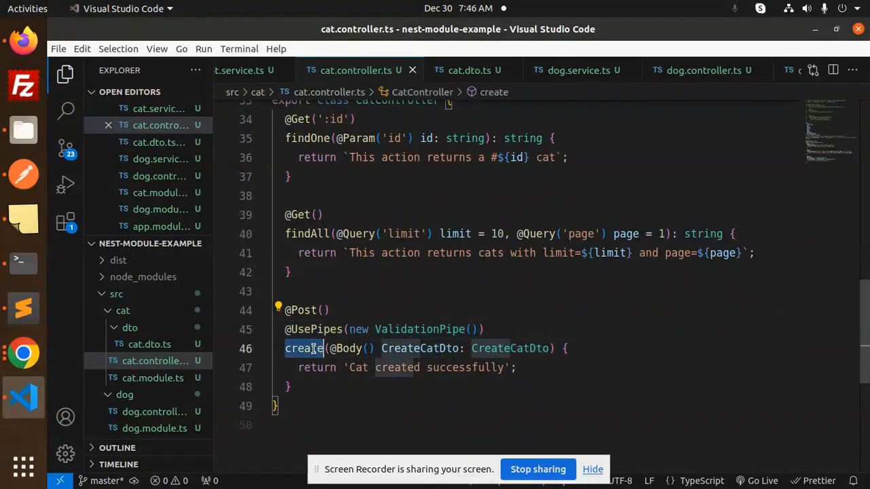
double_click(510, 348)
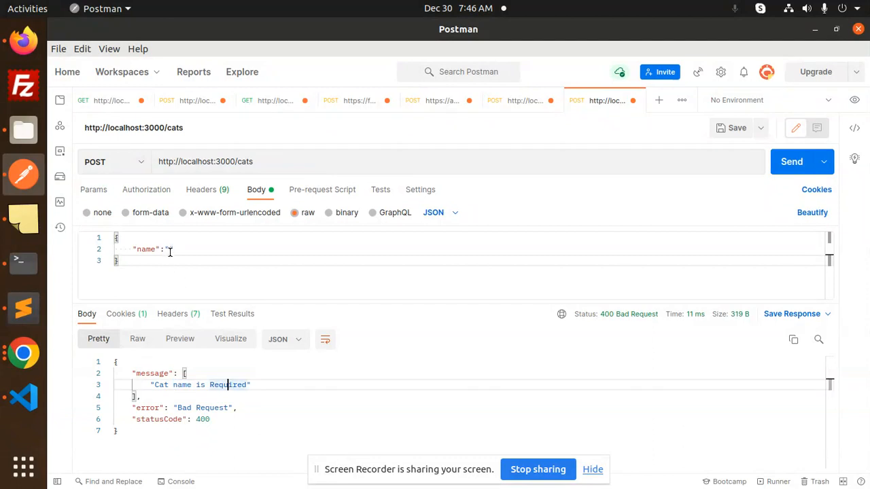
Step: Send POST /cats with a string name, then a numeric name rejected as 'Cat name must be a string'
type("436437347")
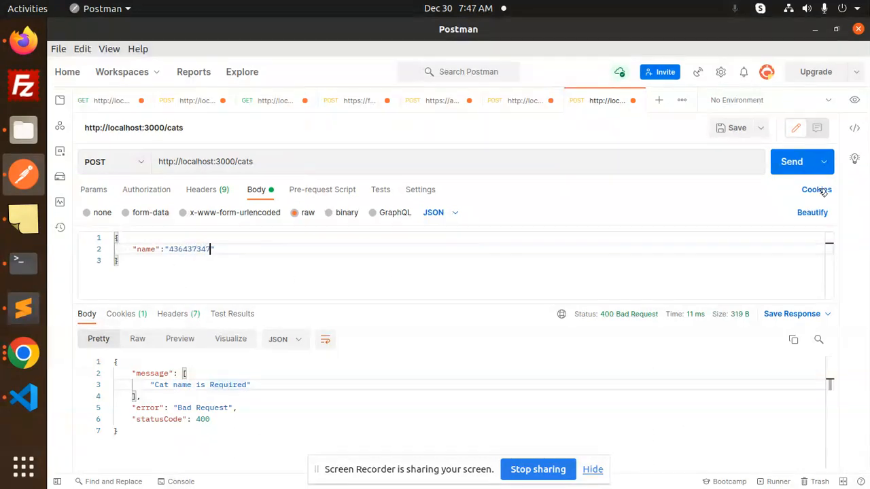
left_click(792, 161)
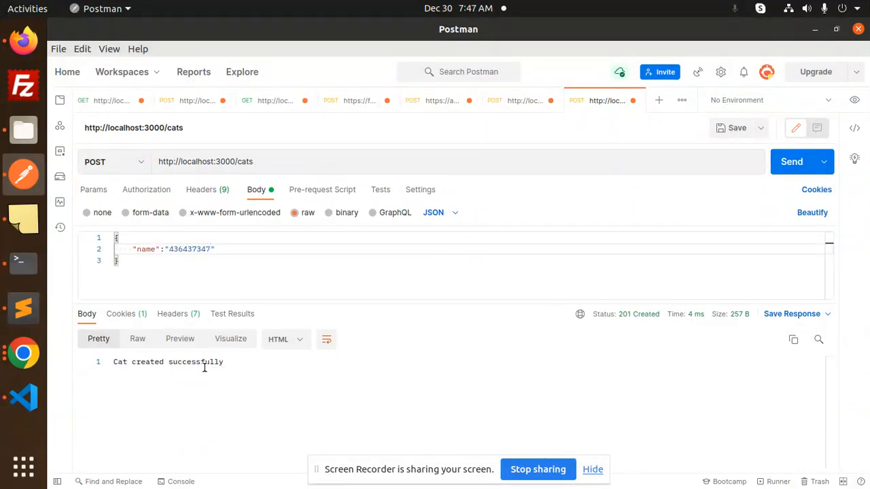
double_click(196, 362)
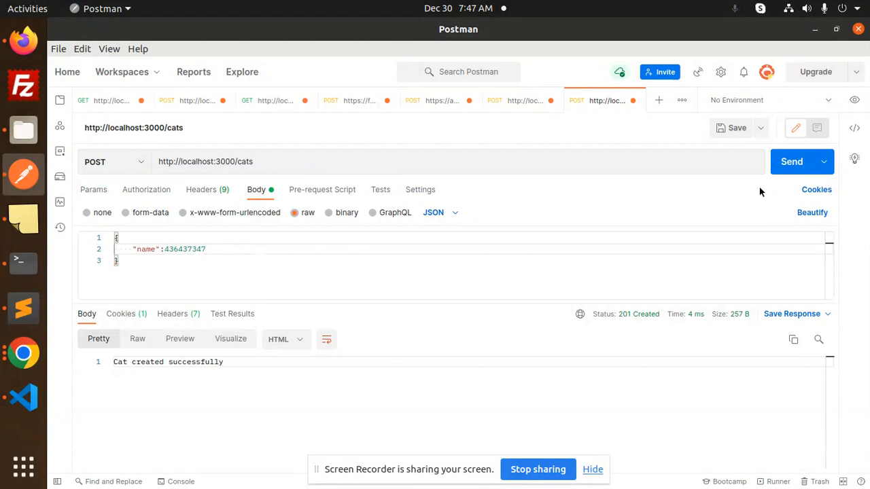
left_click(792, 161)
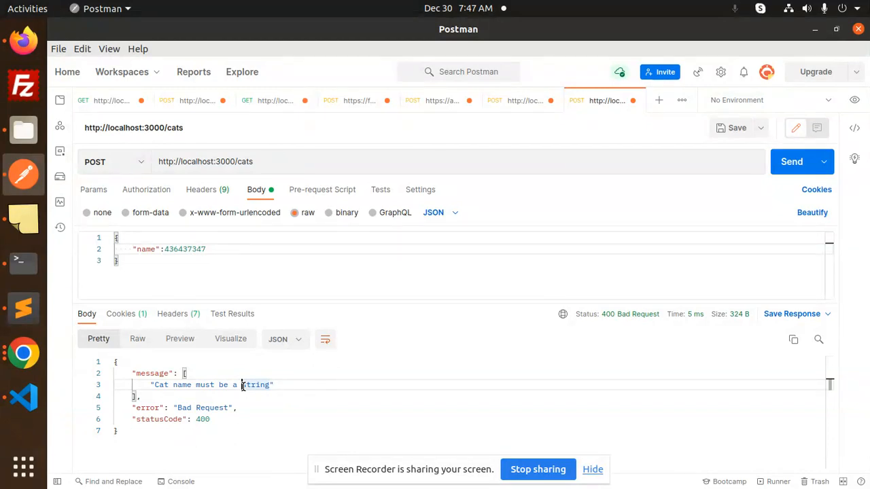
left_click(23, 398)
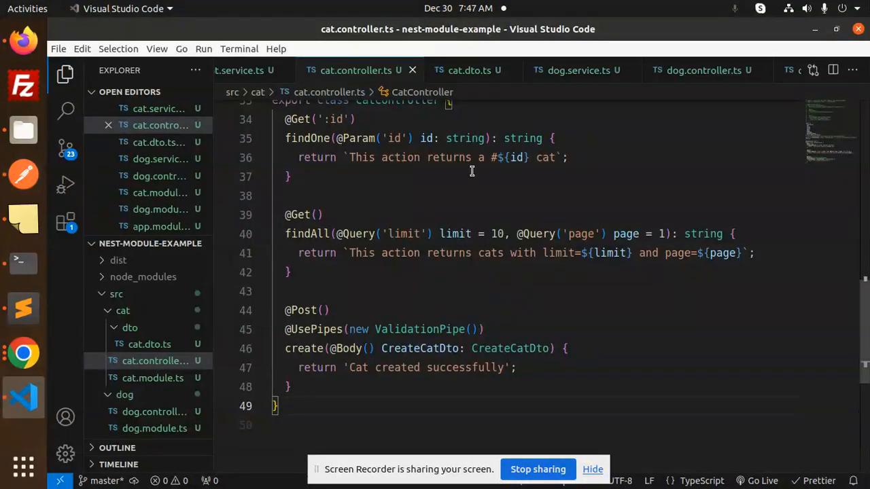
left_click(469, 70)
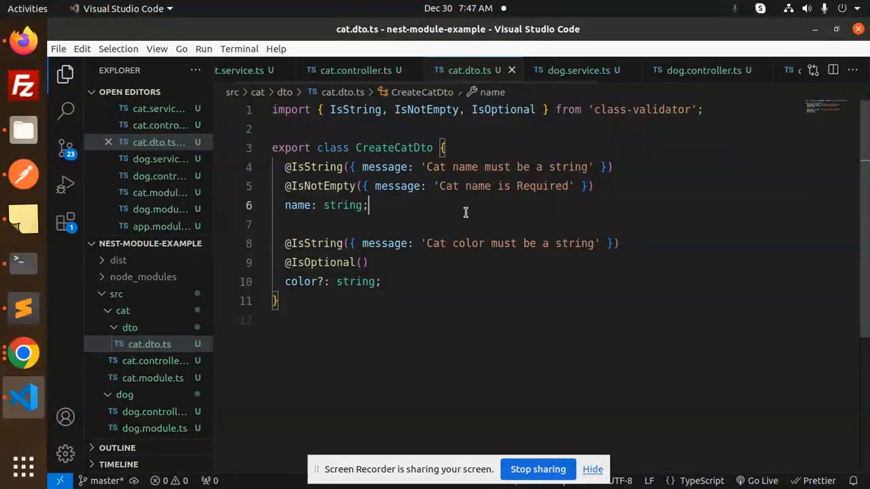